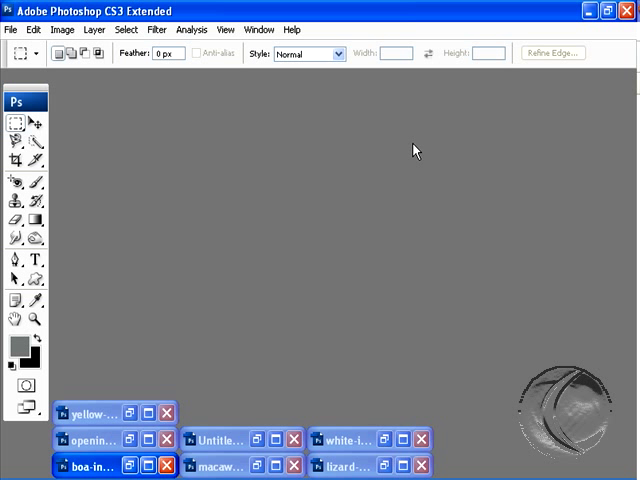
mouse_move(257, 338)
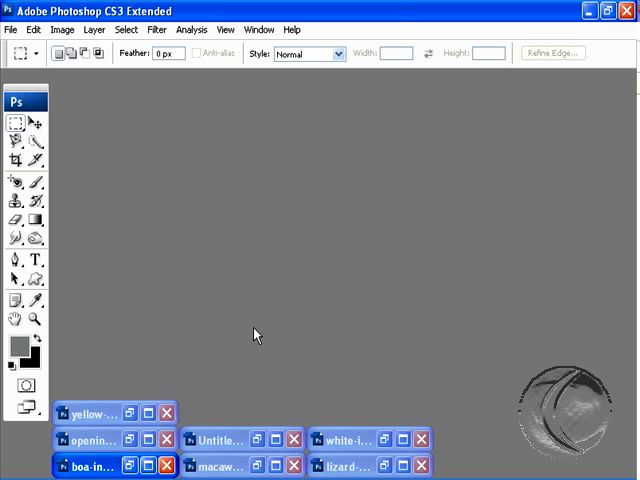
mouse_move(224, 389)
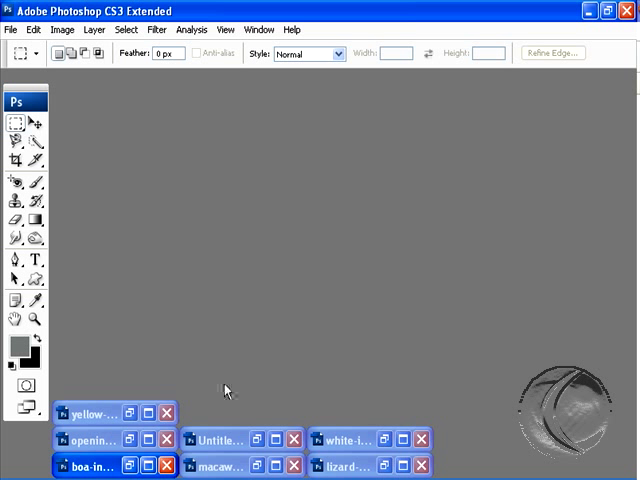
mouse_move(240, 395)
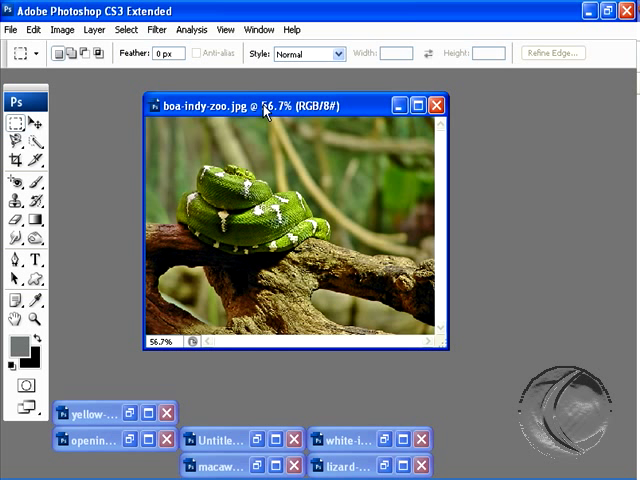
mouse_move(475, 210)
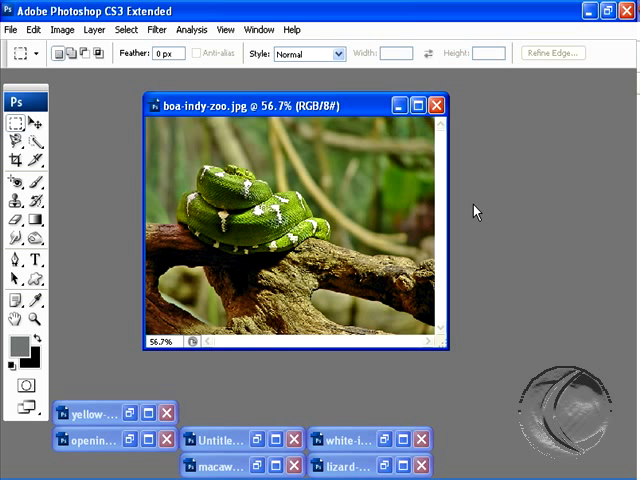
mouse_move(307, 122)
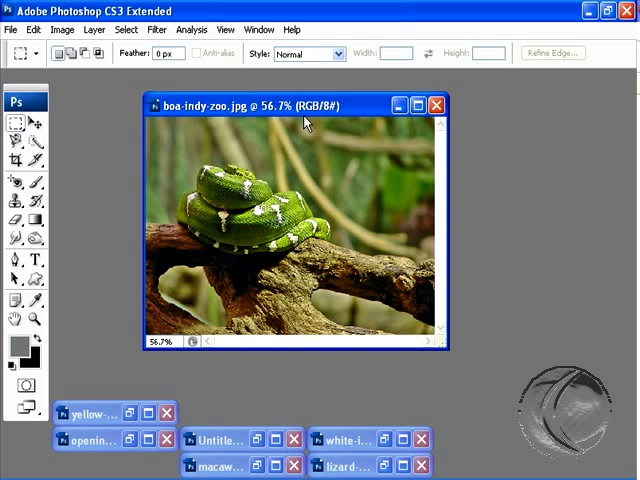
mouse_move(307, 123)
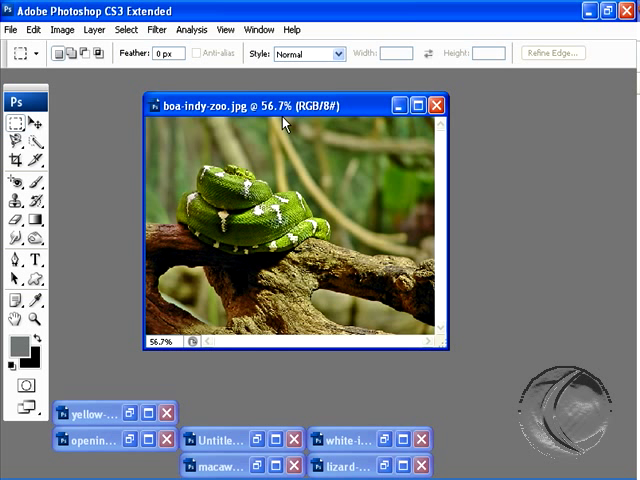
mouse_move(280, 118)
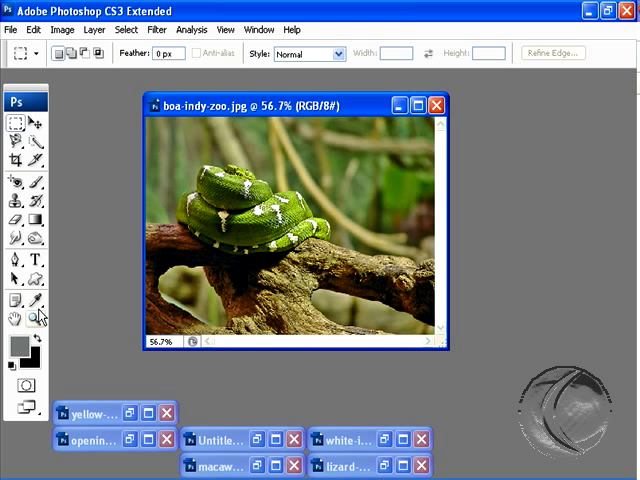
mouse_move(35, 318)
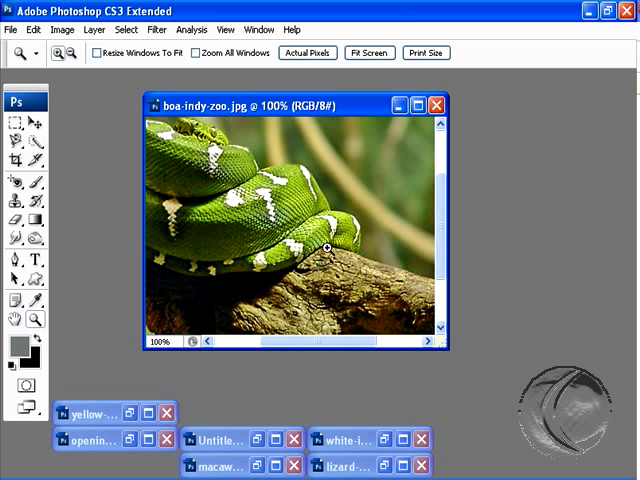
mouse_move(185, 215)
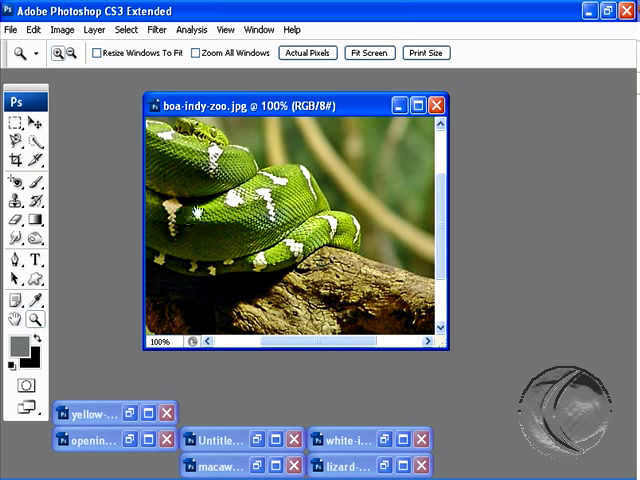
mouse_move(333, 166)
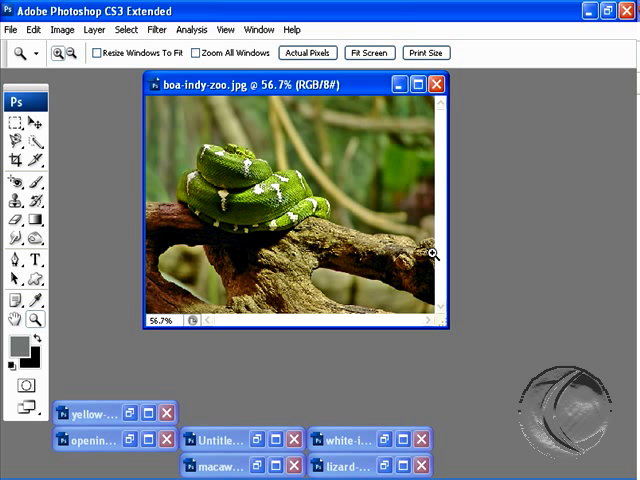
mouse_move(358, 208)
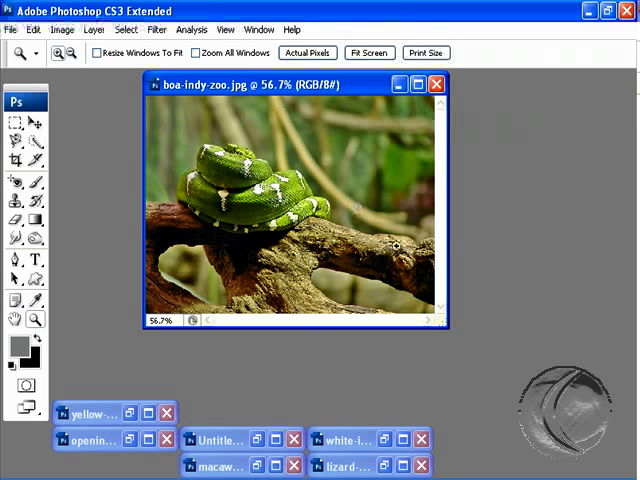
mouse_move(383, 343)
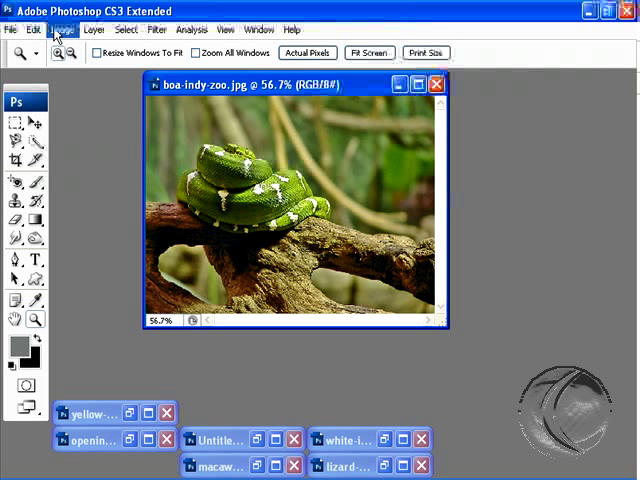
- Open Image Size to review boa-indy-zoo.jpg's pixel dimensions and 72 pixels/inch resolution
click(62, 28)
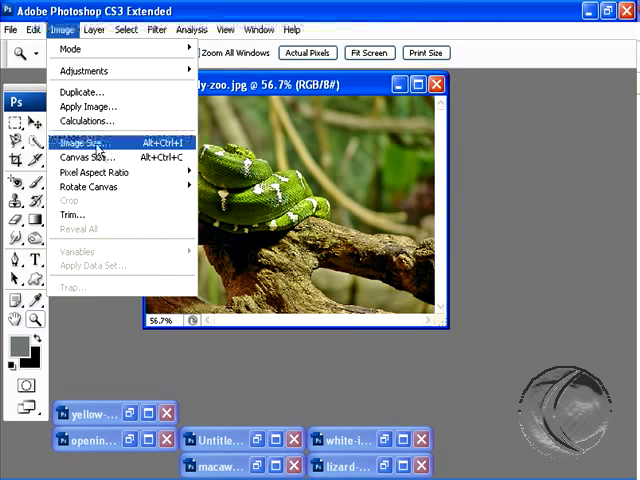
click(85, 142)
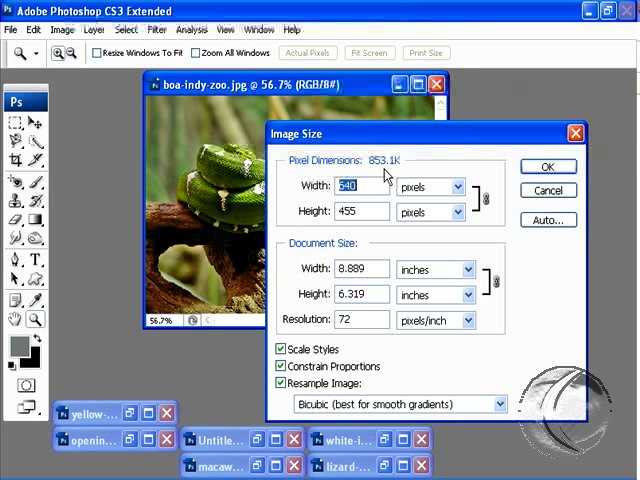
mouse_move(300, 207)
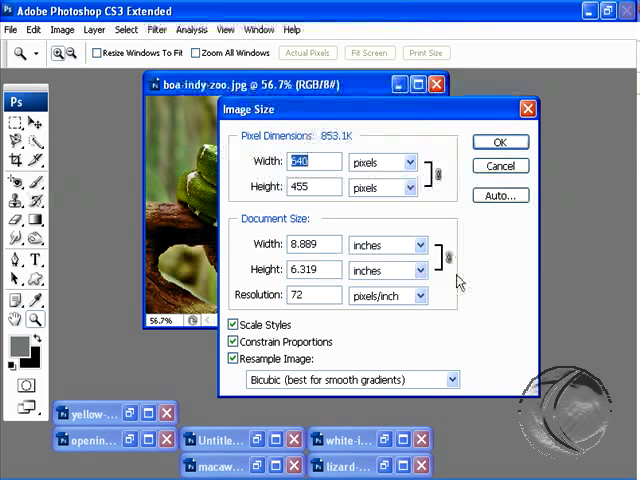
mouse_move(310, 295)
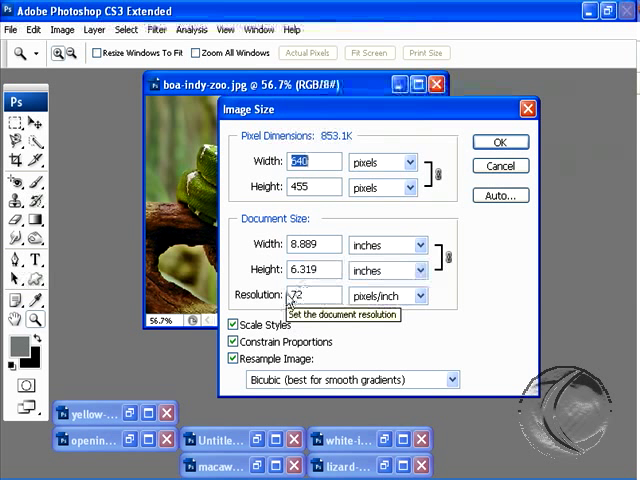
mouse_move(470, 282)
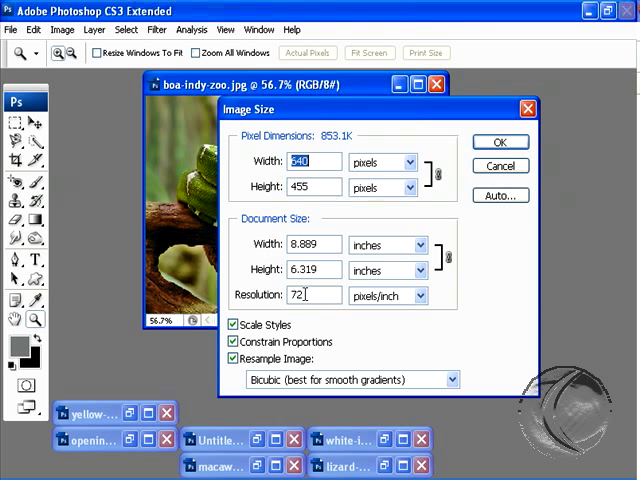
mouse_move(308, 294)
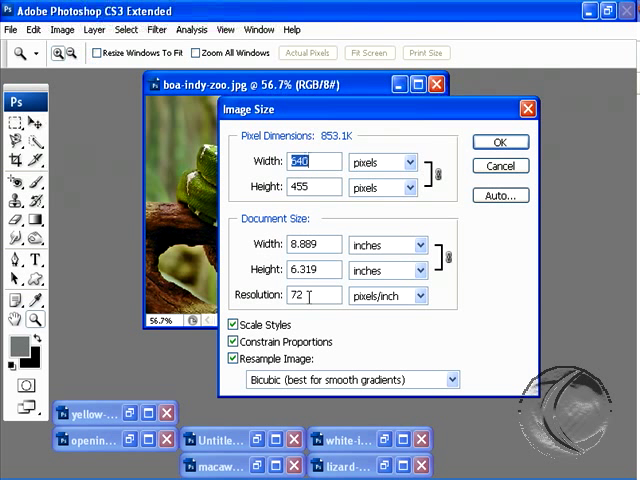
mouse_move(310, 295)
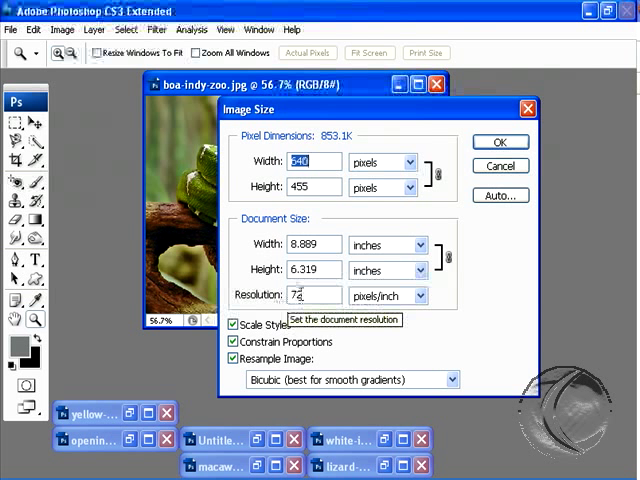
mouse_move(313, 269)
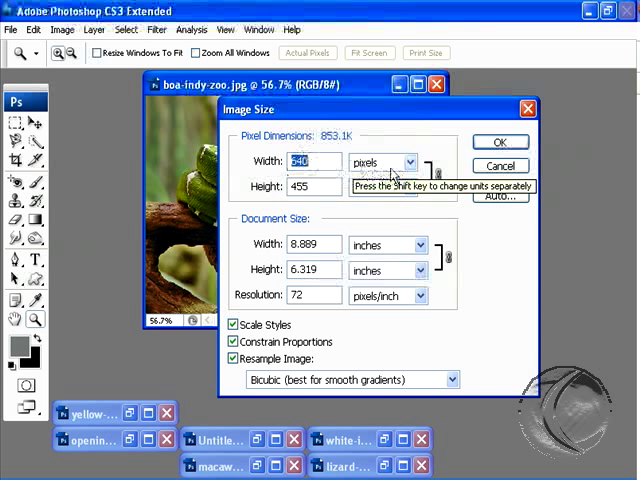
mouse_move(312, 268)
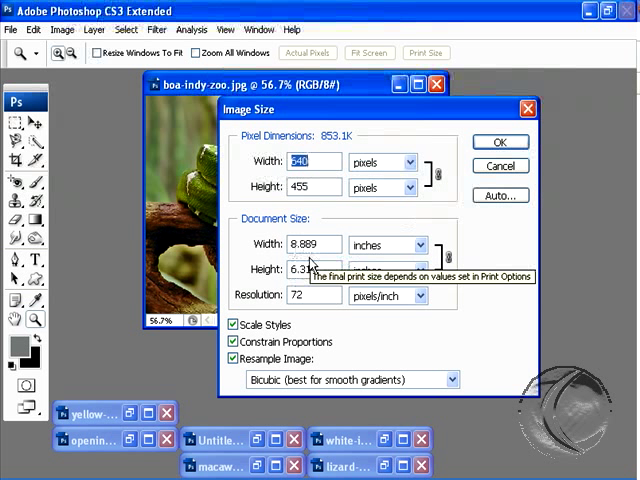
mouse_move(310, 162)
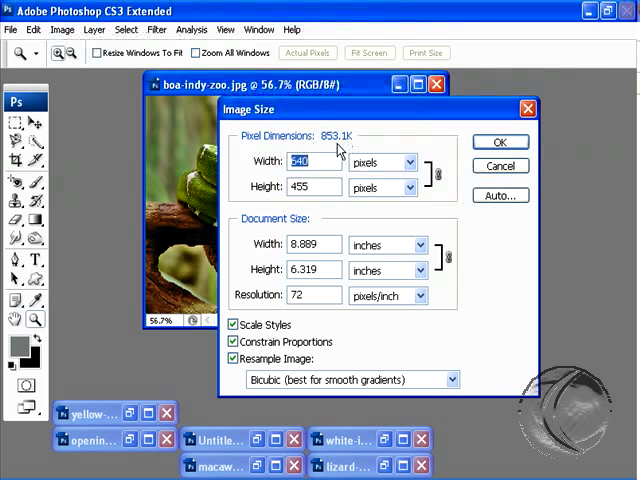
mouse_move(348, 143)
text(4)
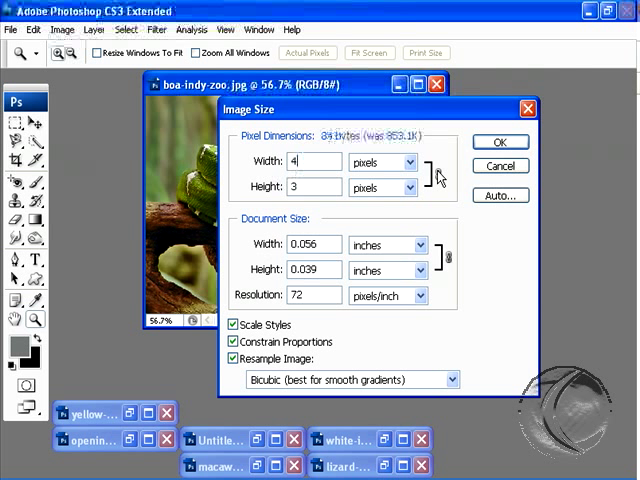
- Set boa-indy-zoo.jpg to 400 pixels wide with proportions constrained and apply it
text(00)
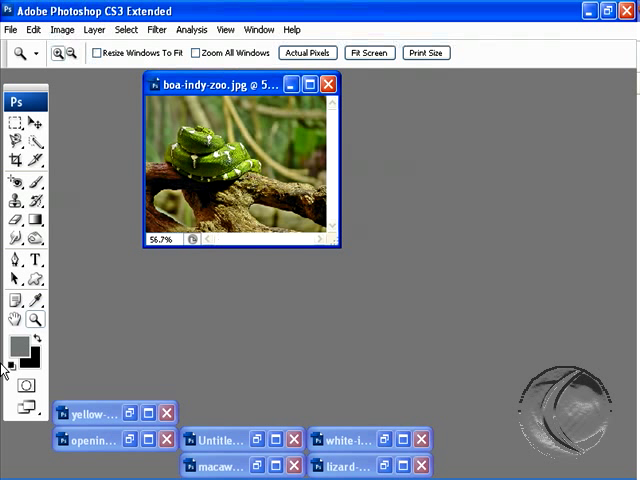
mouse_move(351, 290)
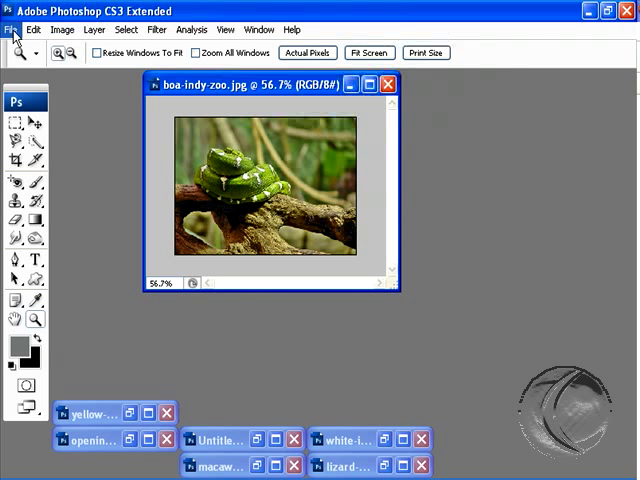
- Preview the boa photo in Save for Web 2-Up and check its 400 × 284 output size
click(13, 29)
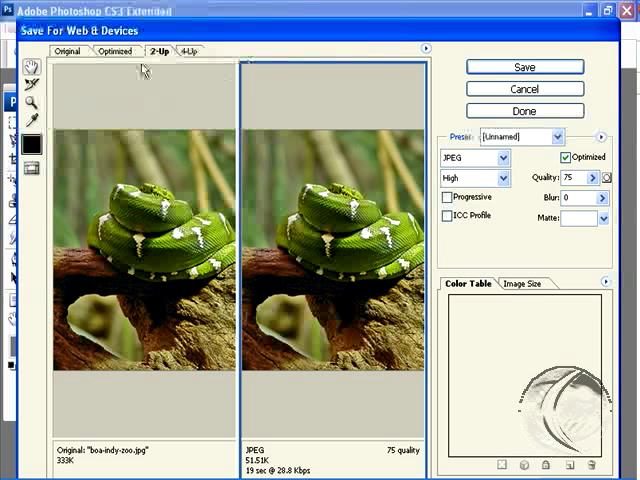
click(113, 51)
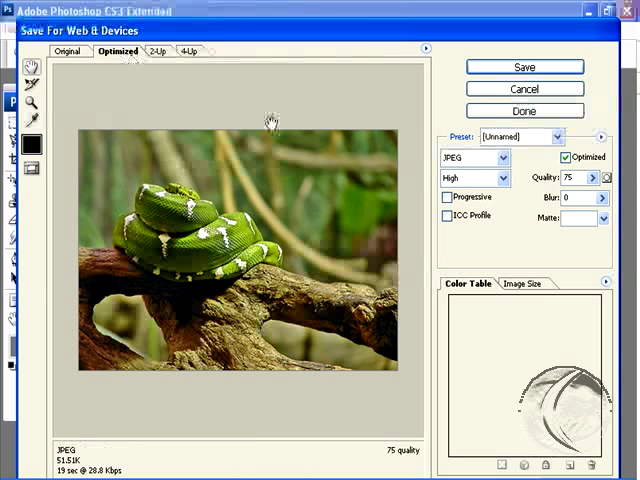
click(69, 51)
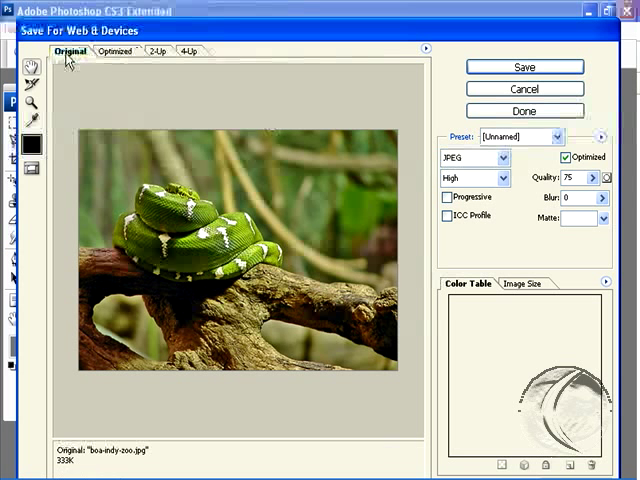
mouse_move(168, 58)
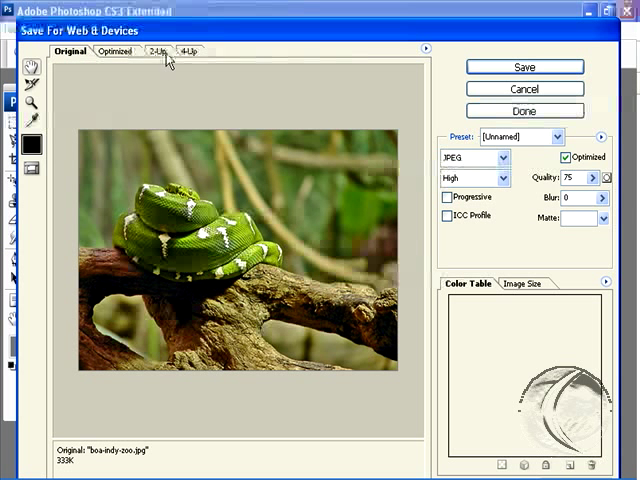
click(164, 51)
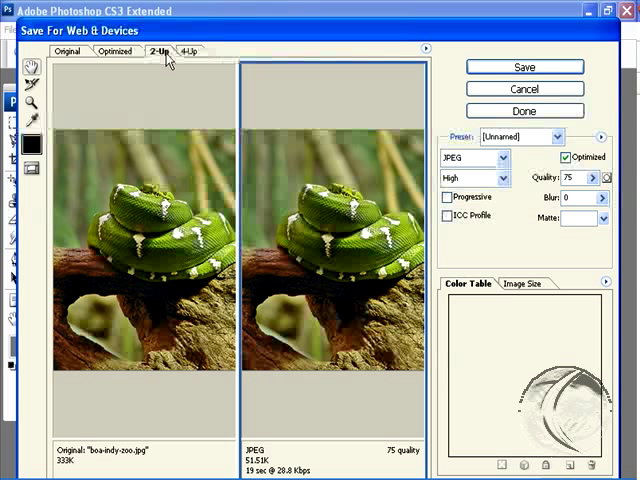
mouse_move(345, 235)
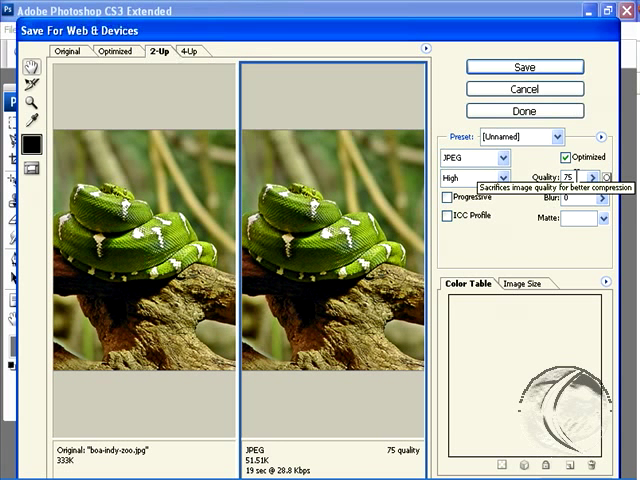
mouse_move(540, 248)
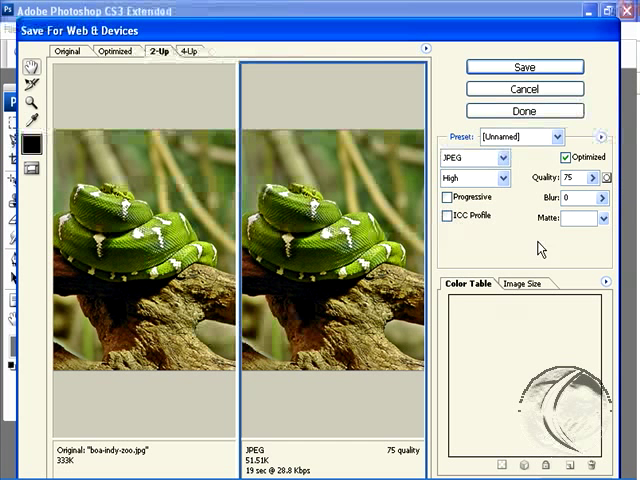
click(520, 283)
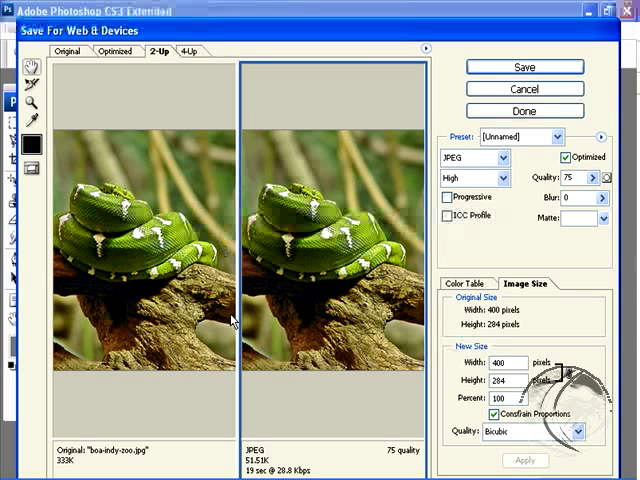
mouse_move(245, 470)
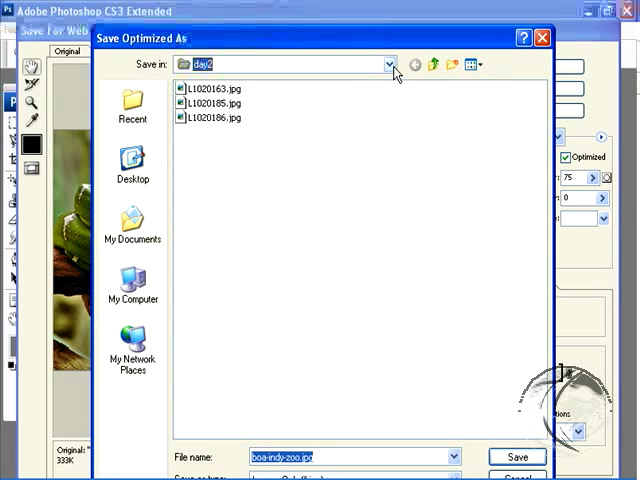
- Save the optimized copy as boa-indy-zoo-small.jpg in the GREAT PHOTOS 4 WEB folder
click(386, 64)
text(-small)
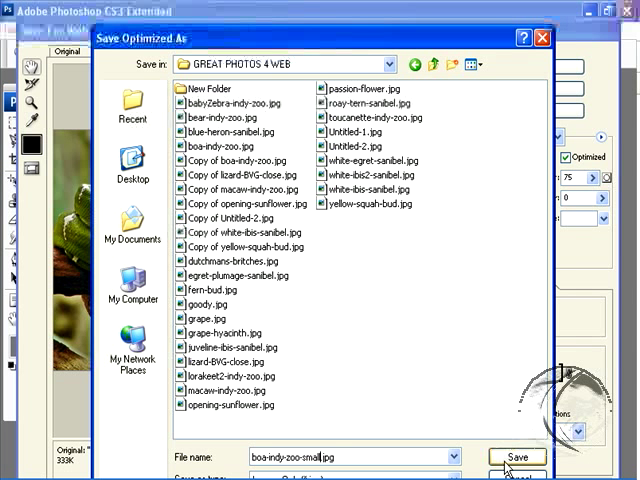
click(517, 457)
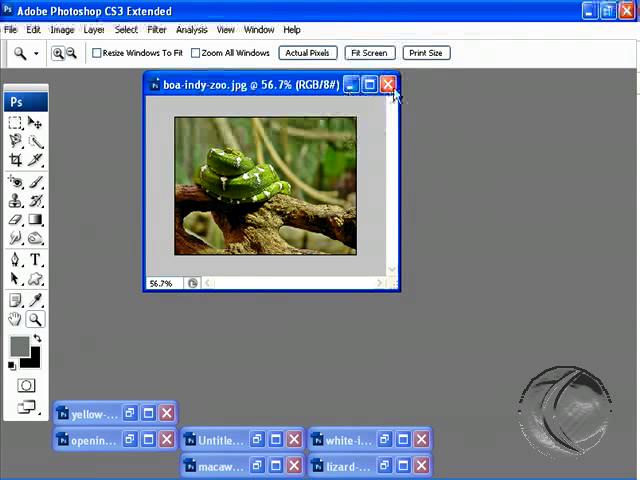
- Close boa-indy-zoo.jpg without saving changes
click(388, 84)
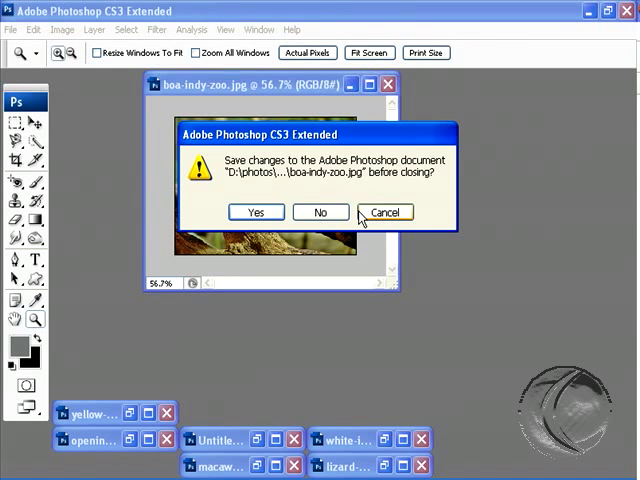
click(320, 212)
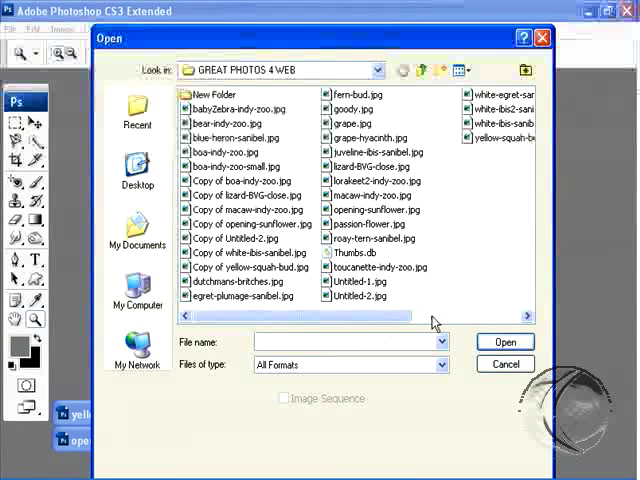
- Select boa-indy-zoo.jpg and boa-indy-zoo-small.jpg and open them
click(224, 152)
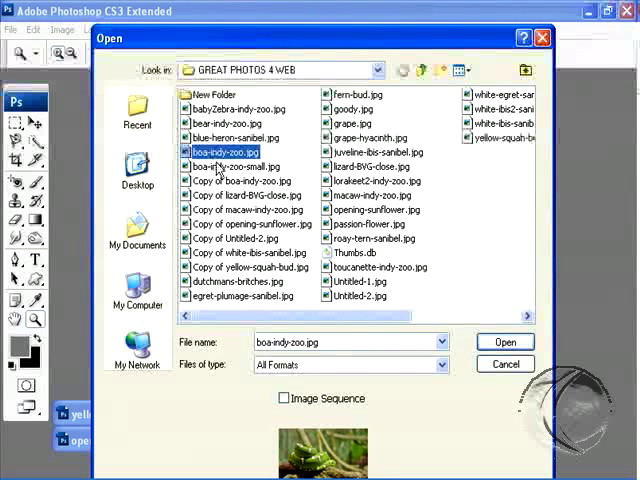
click(237, 166)
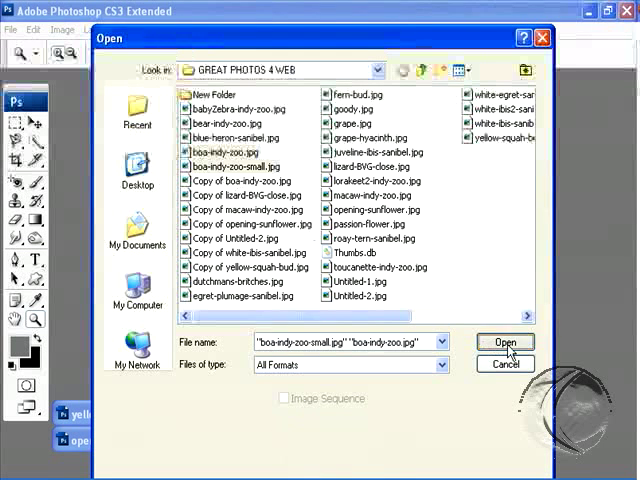
click(505, 342)
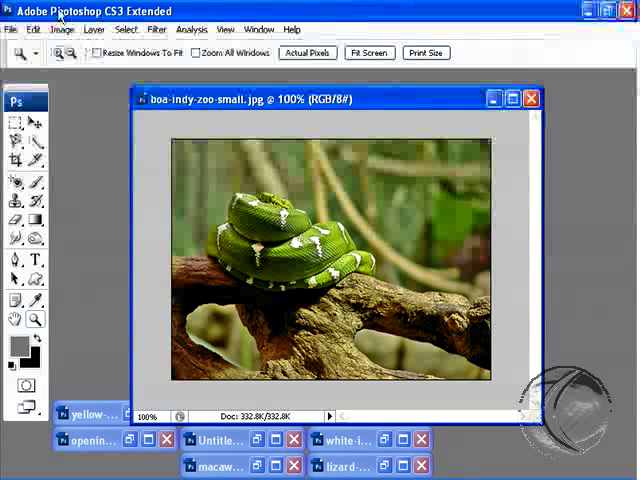
- Confirm the small boa copy is 400 × 284 in Image Size, cancel, and close it
click(63, 28)
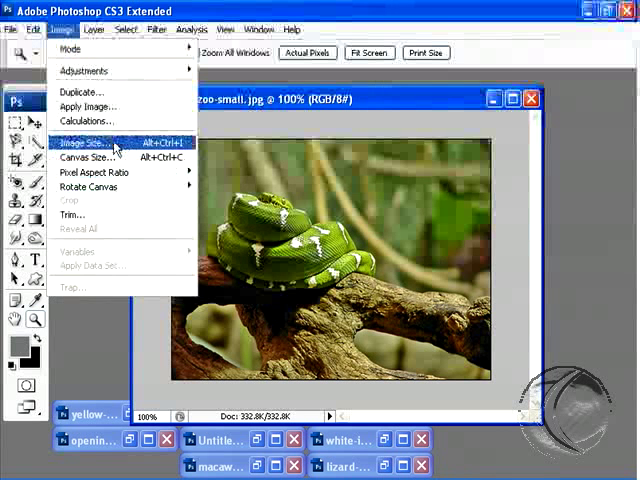
click(84, 142)
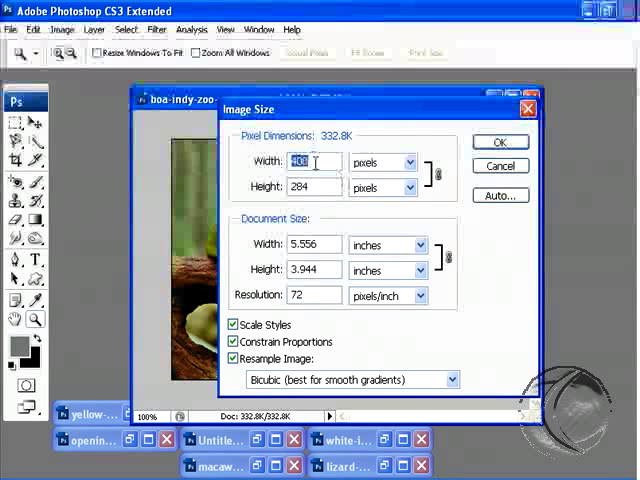
mouse_move(308, 162)
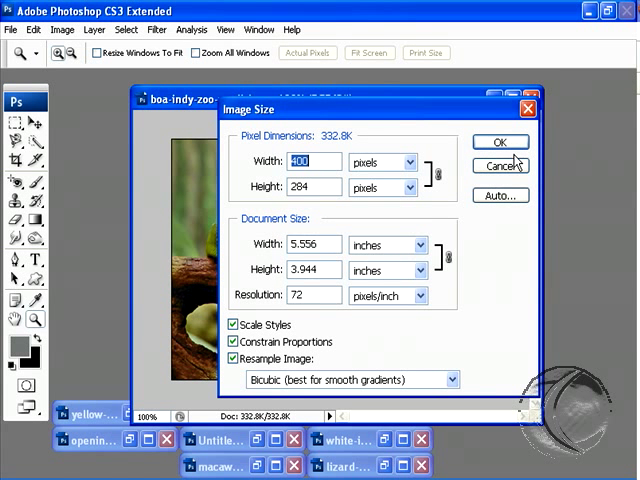
mouse_move(500, 166)
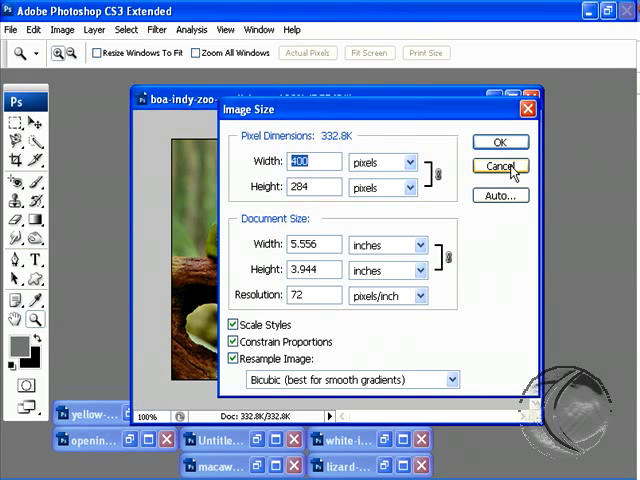
click(499, 166)
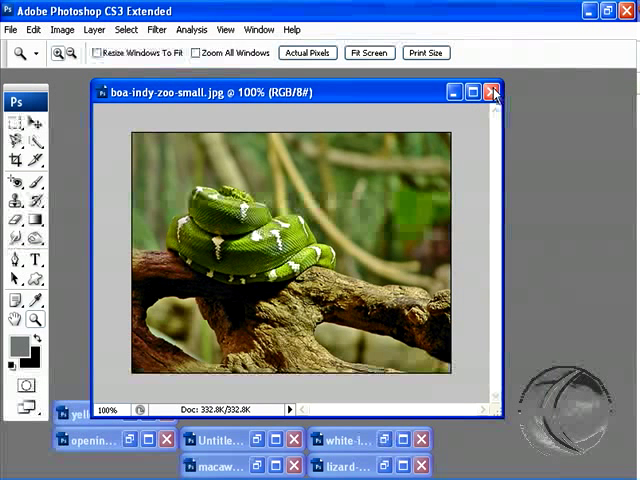
mouse_move(490, 92)
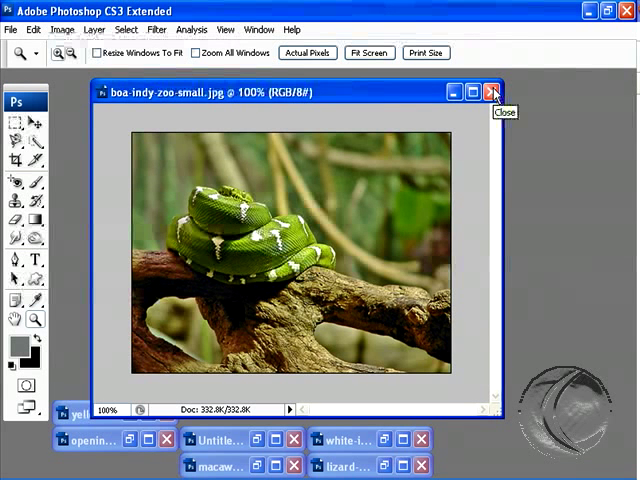
click(490, 91)
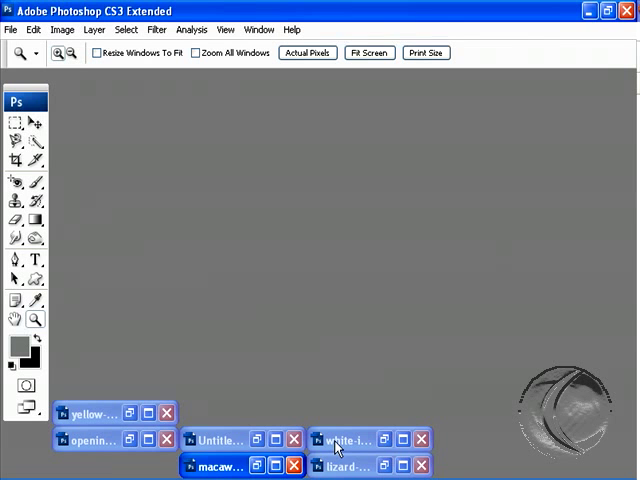
- Restore the minimized opening-sunflower.jpg window into its own document window
click(92, 440)
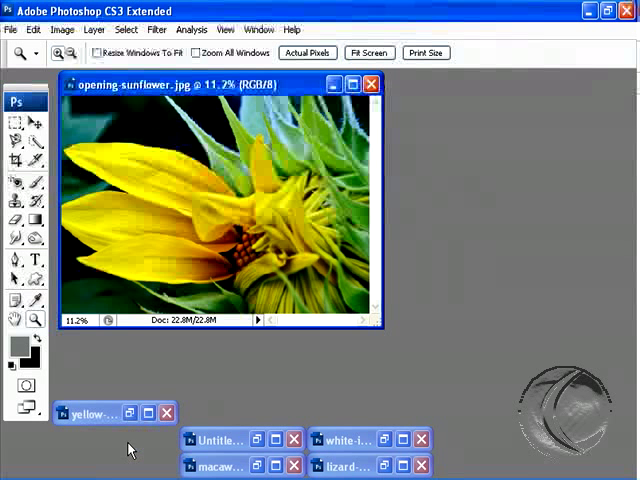
click(372, 84)
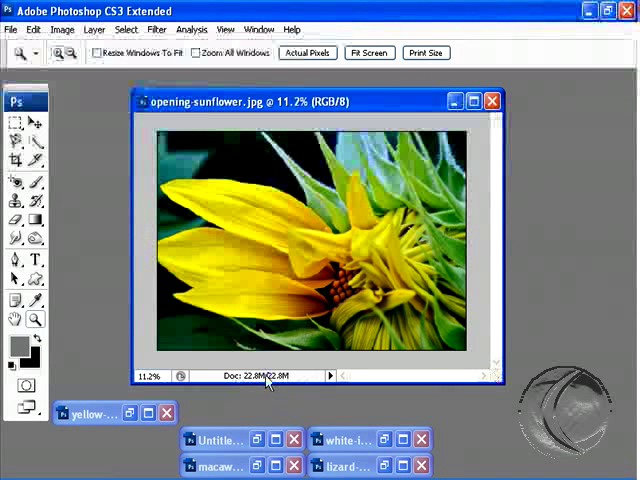
mouse_move(345, 425)
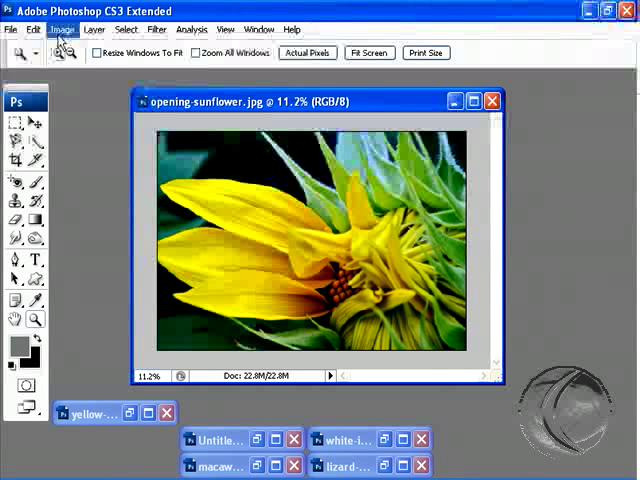
mouse_move(62, 30)
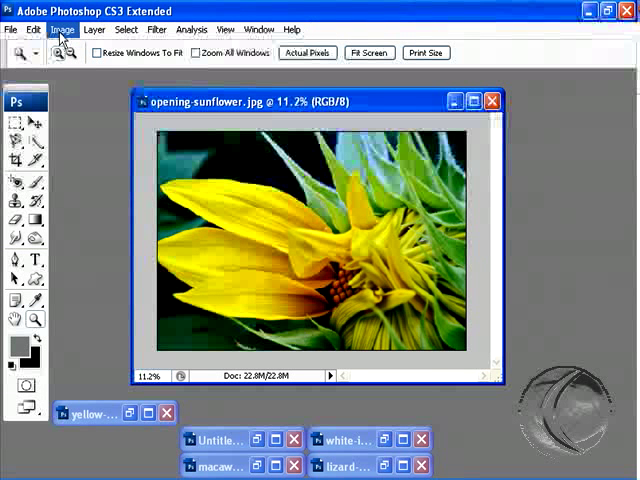
click(62, 29)
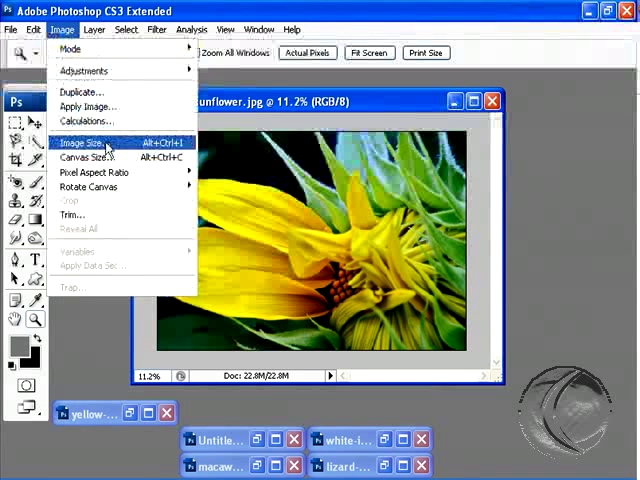
- Resize the sunflower photo to 500 pixels wide with proportions constrained
click(80, 143)
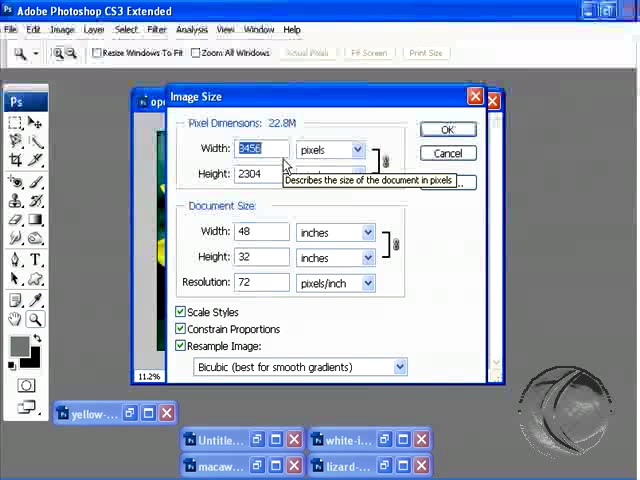
text(500)
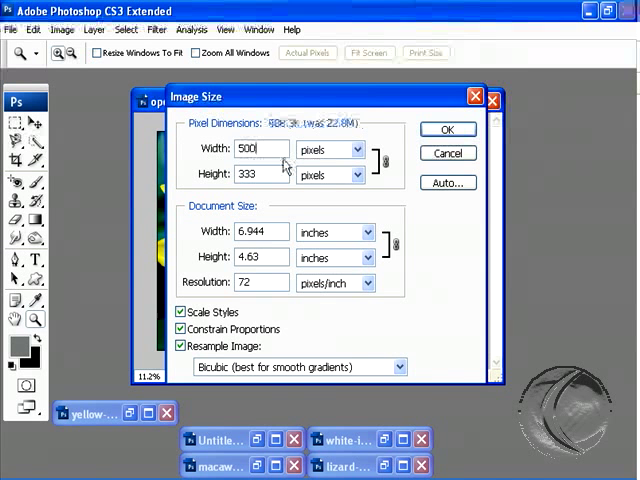
click(447, 129)
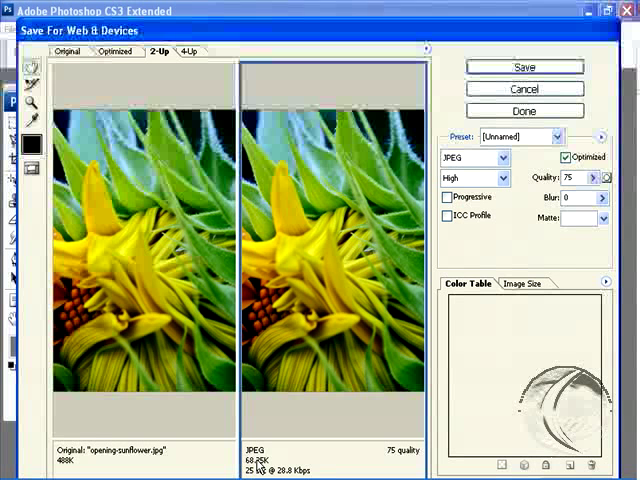
mouse_move(283, 218)
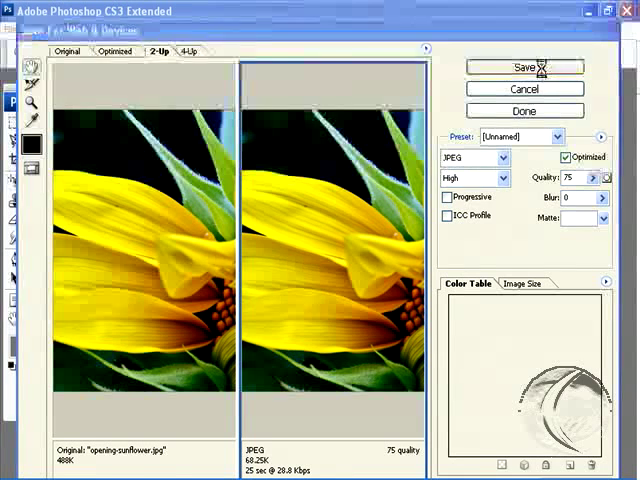
- Save the 75-quality JPEG sunflower preview as opening-sunflower-small.jpg
click(524, 67)
text(opening-sunflower-small.jpg)
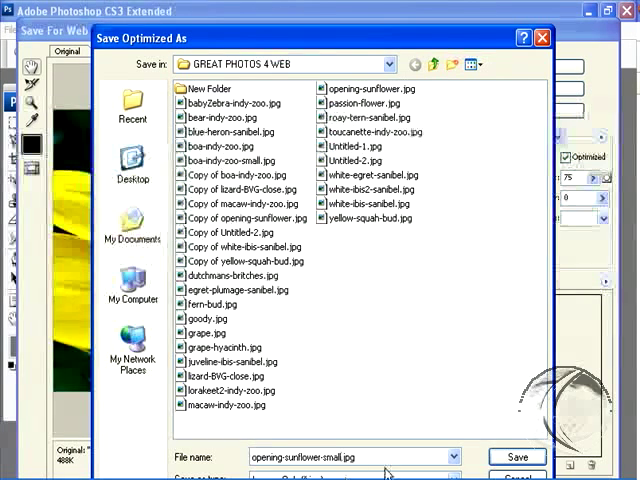
- Save opening-sunflower-small.jpg, then close opening-sunflower.jpg without saving the resize
click(517, 456)
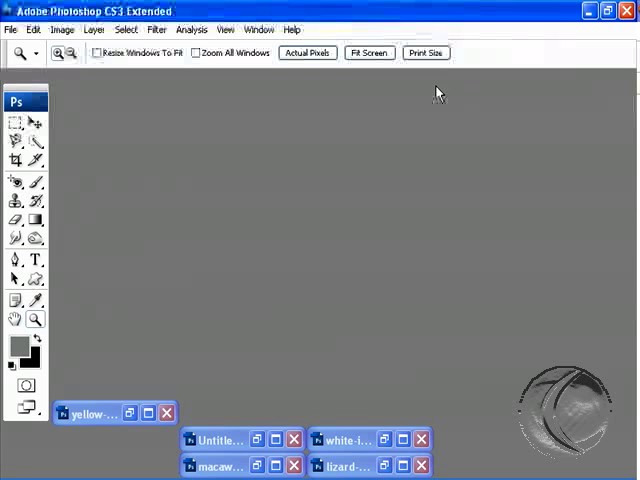
click(166, 413)
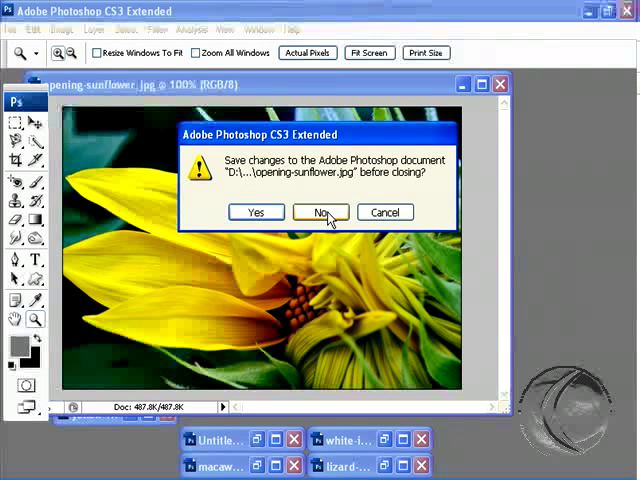
click(320, 212)
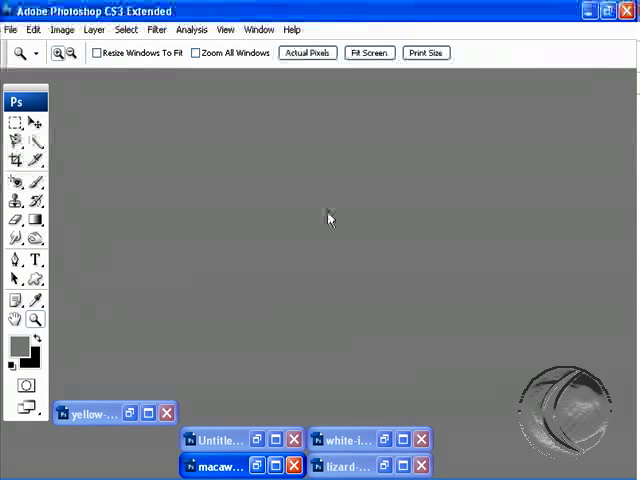
mouse_move(413, 271)
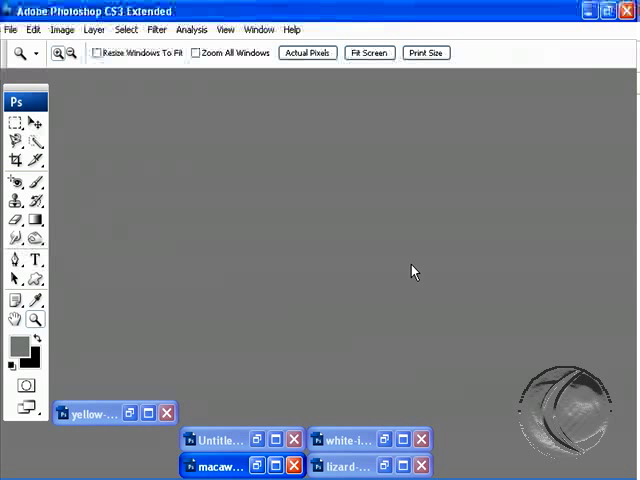